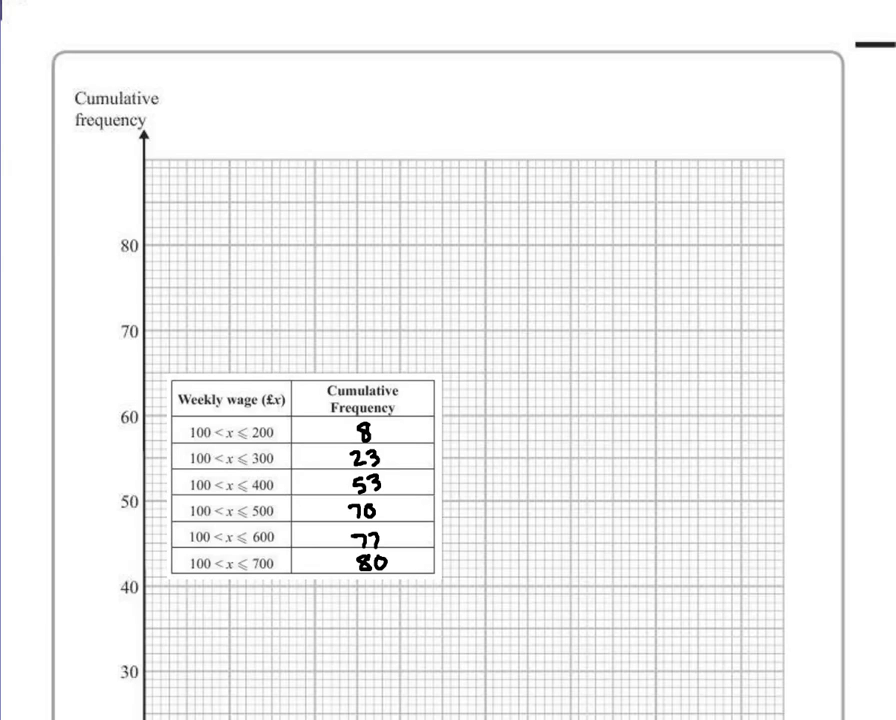
# Plot the cumulative frequency cross at wage 500, frequency 70 on the grid.
pyautogui.scroll(-3)
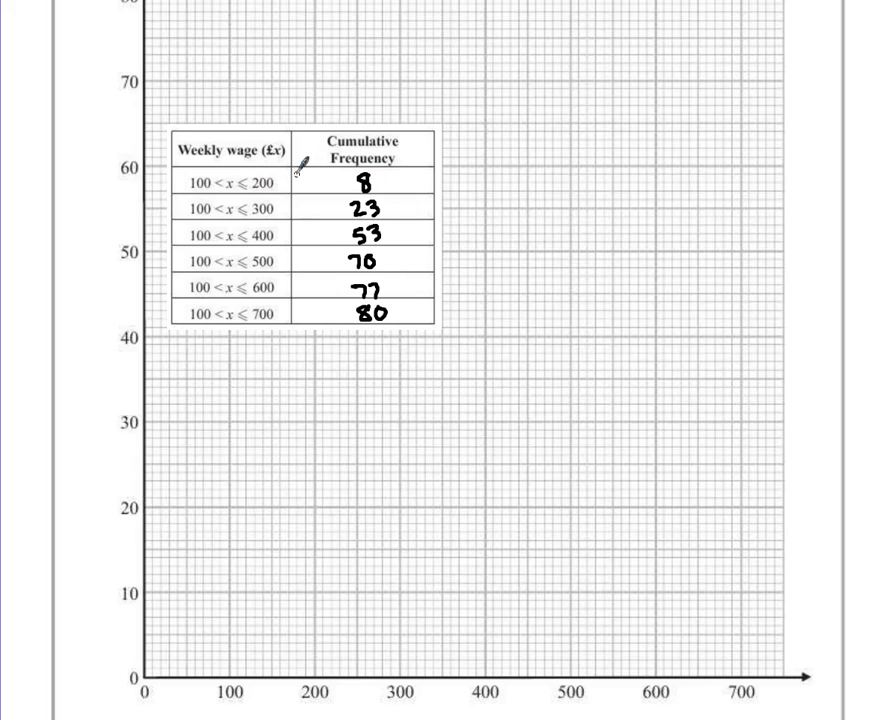
pyautogui.moveTo(320, 600)
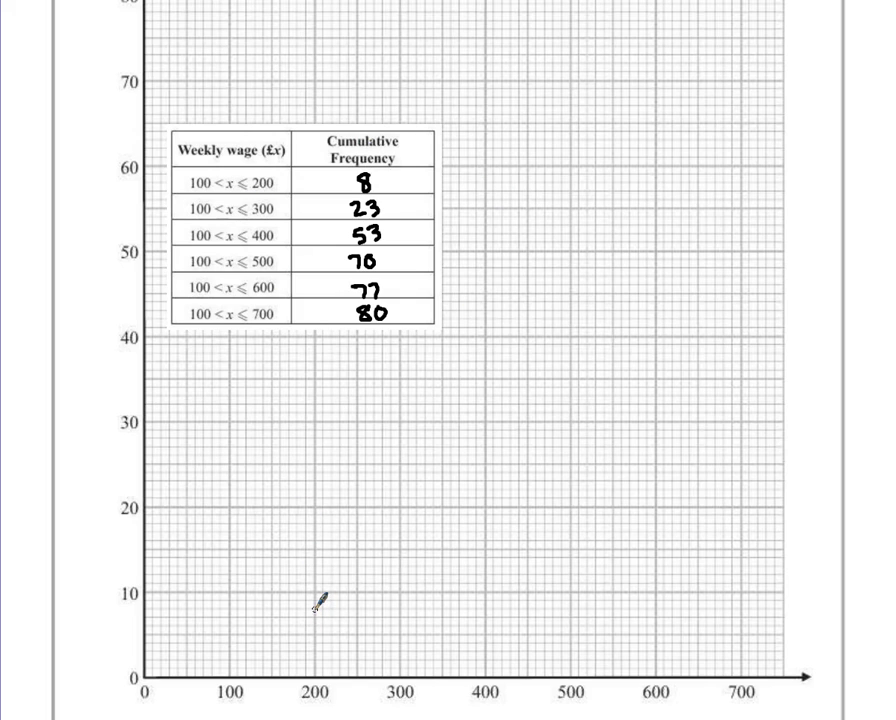
pyautogui.moveTo(316, 604)
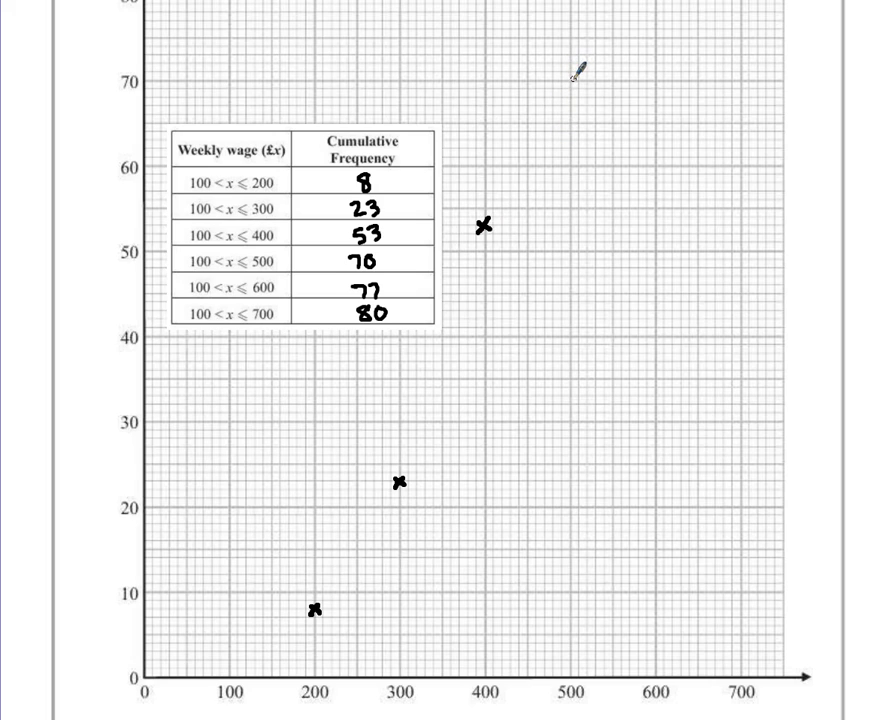
pyautogui.click(568, 80)
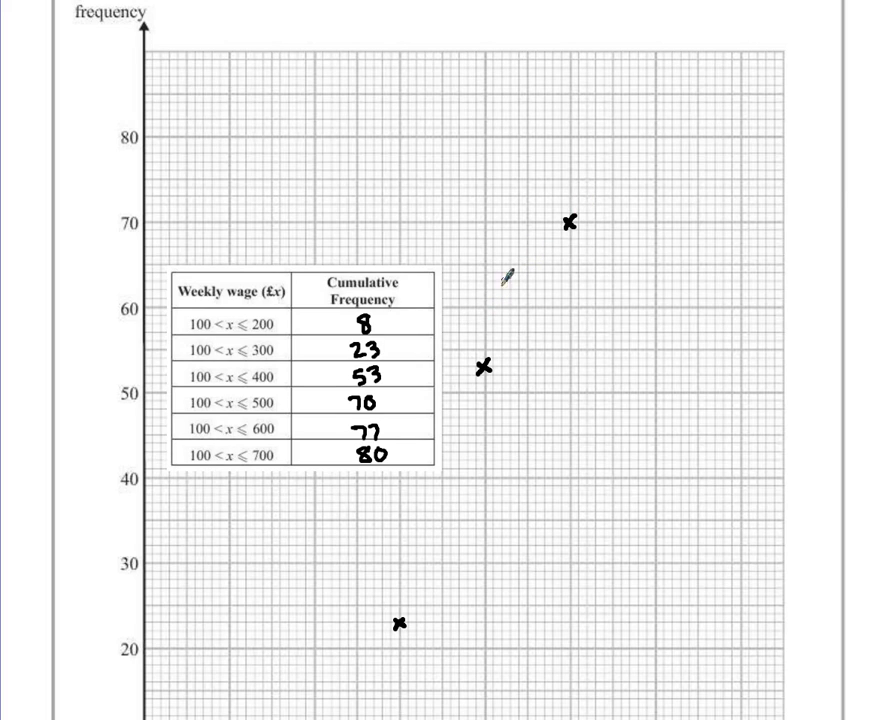
pyautogui.moveTo(668, 136)
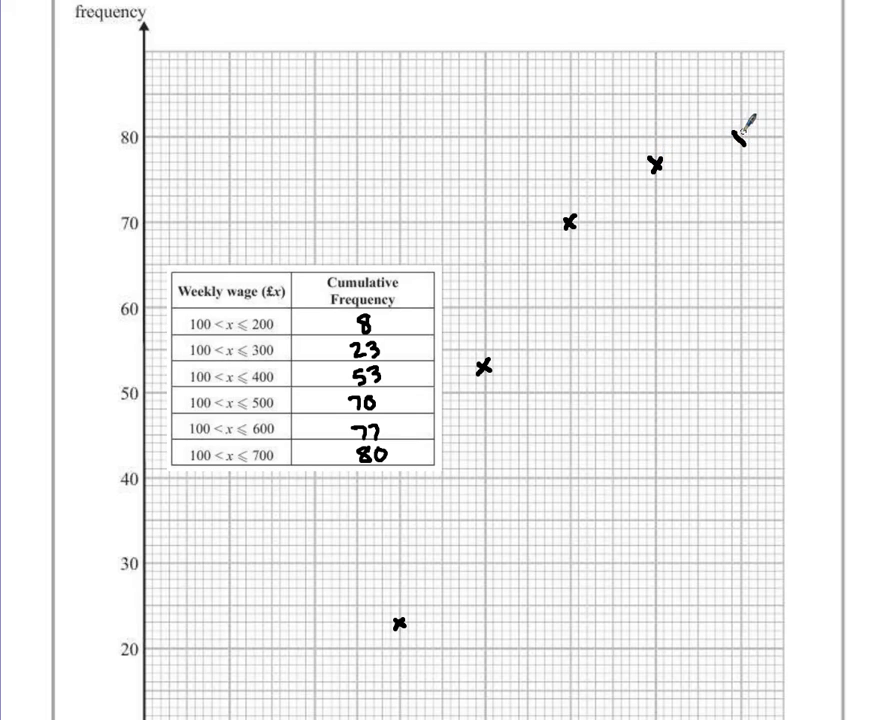
# Draw the freehand curve through the crosses from 400 to 700, then down through (300, 23) to (200, 8).
pyautogui.scroll(-3)
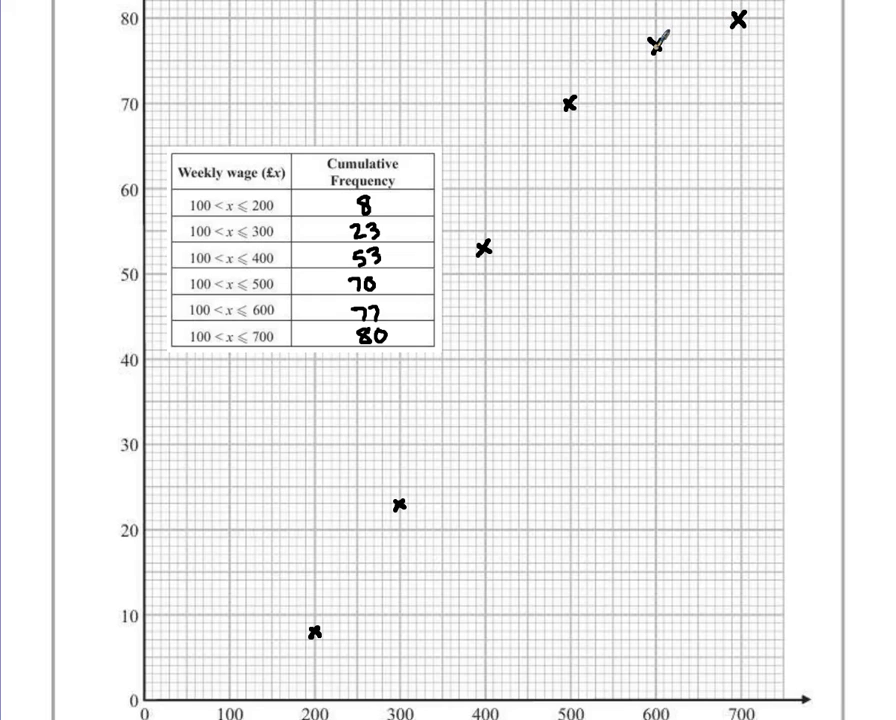
pyautogui.moveTo(656, 44); pyautogui.dragTo(736, 18)
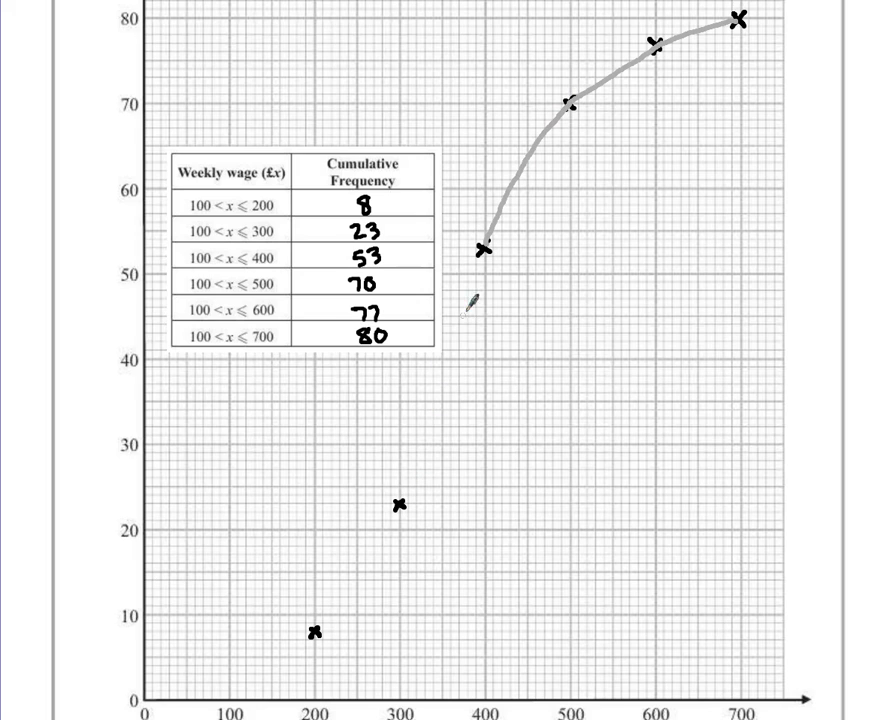
pyautogui.moveTo(404, 490)
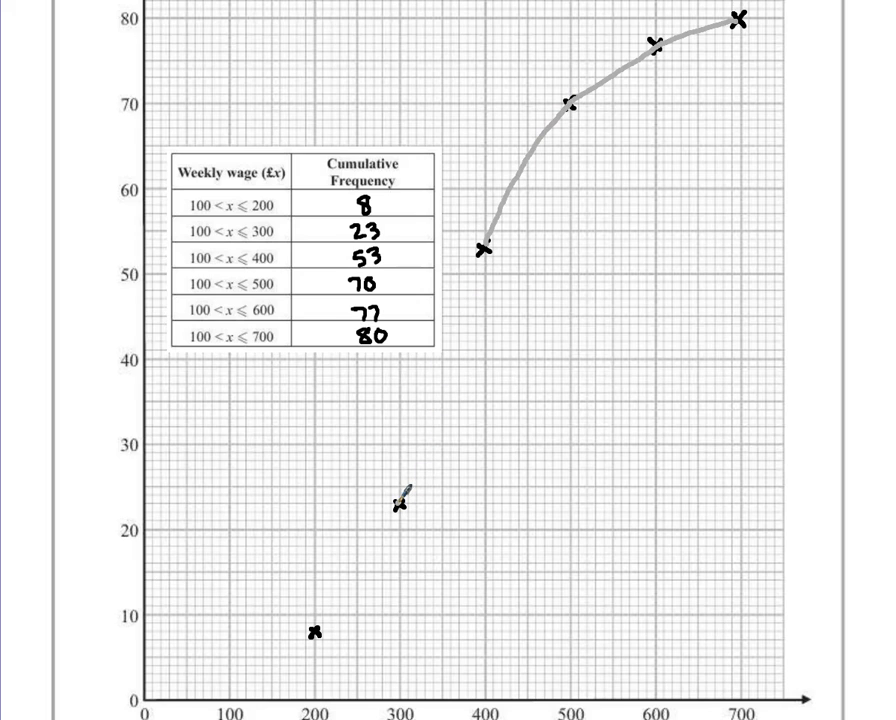
pyautogui.moveTo(400, 504); pyautogui.dragTo(464, 330)
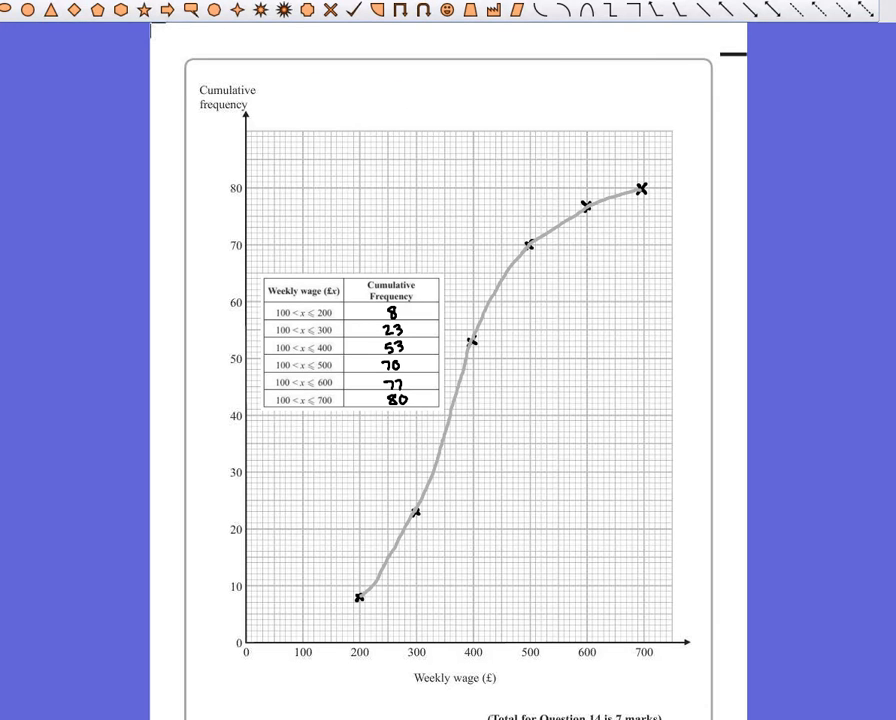
pyautogui.moveTo(348, 248)
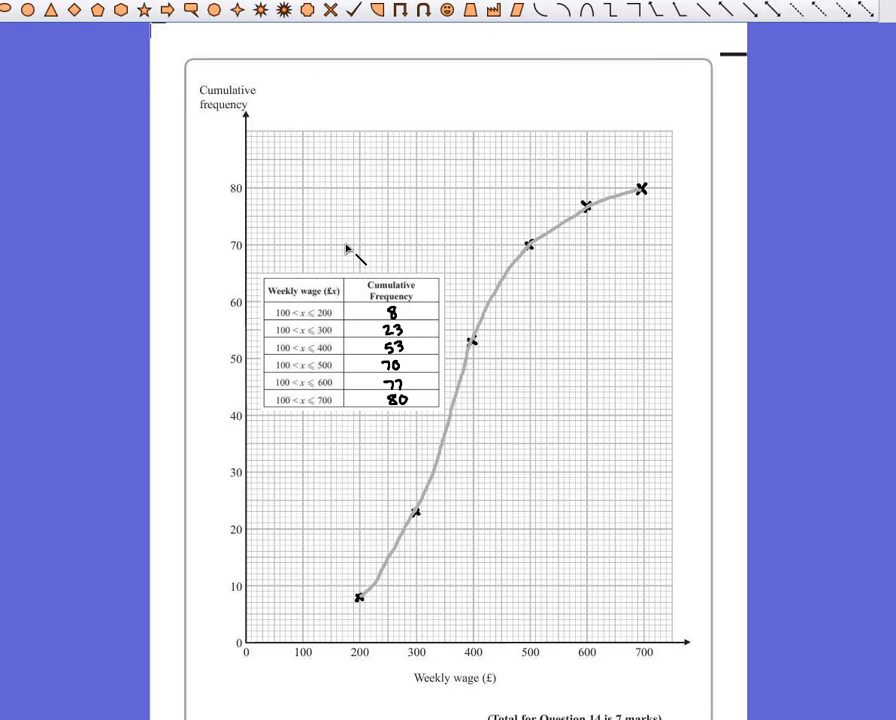
pyautogui.moveTo(198, 502)
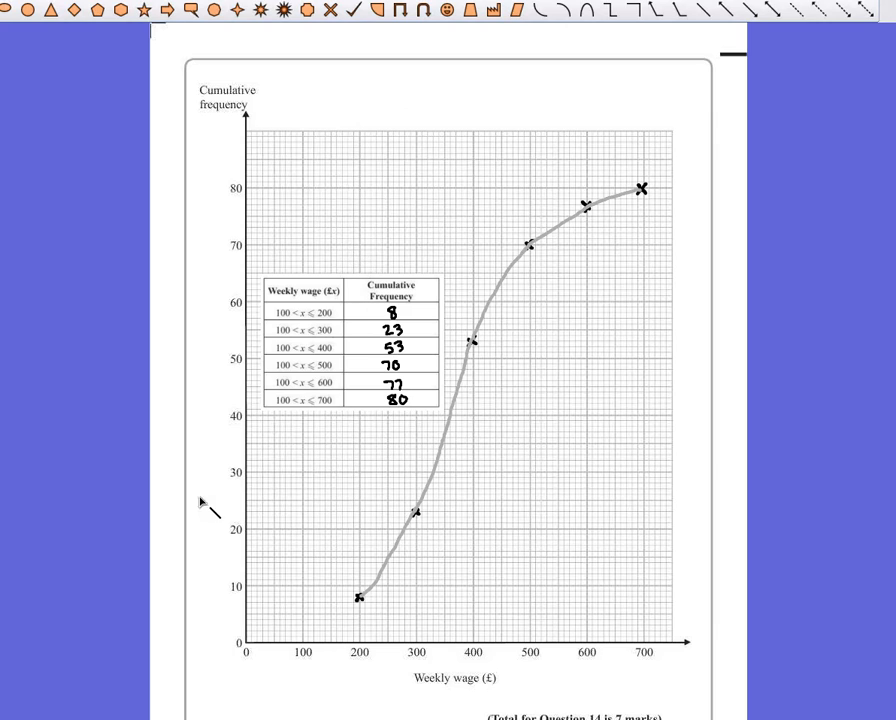
pyautogui.moveTo(298, 200)
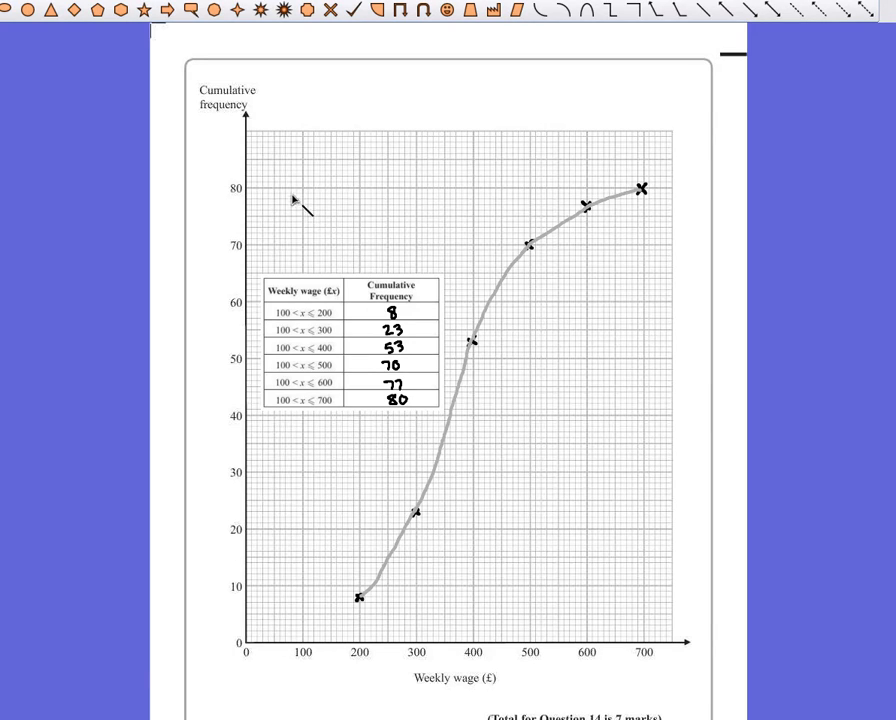
pyautogui.moveTo(236, 198)
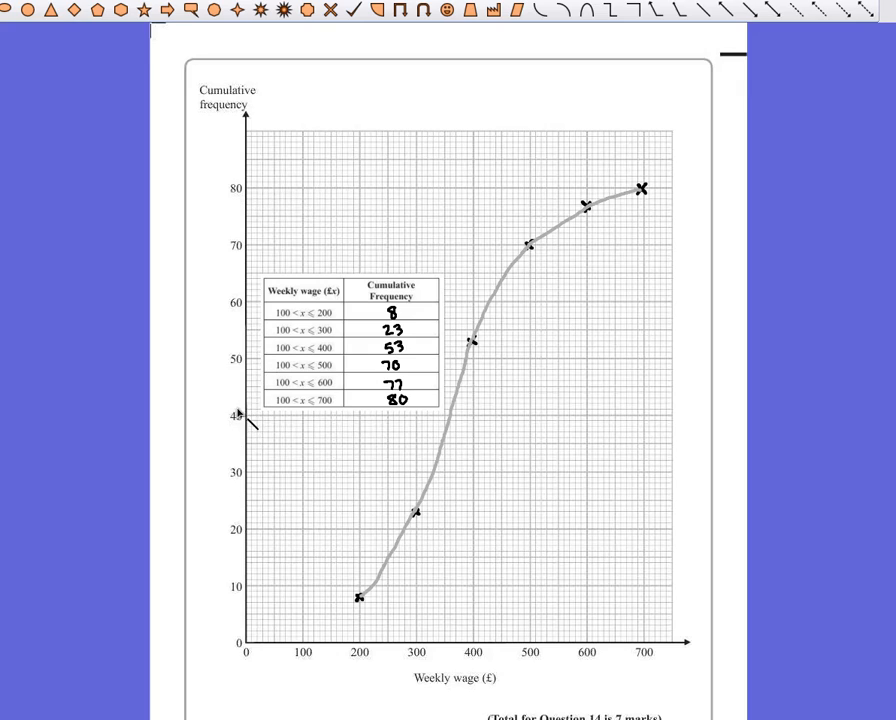
pyautogui.moveTo(284, 518)
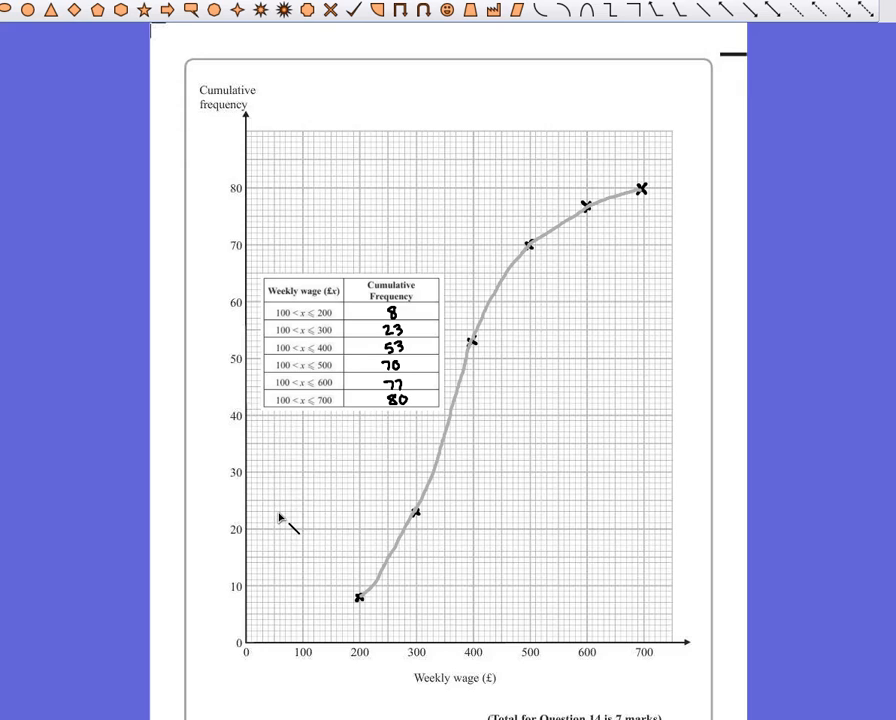
pyautogui.moveTo(248, 536)
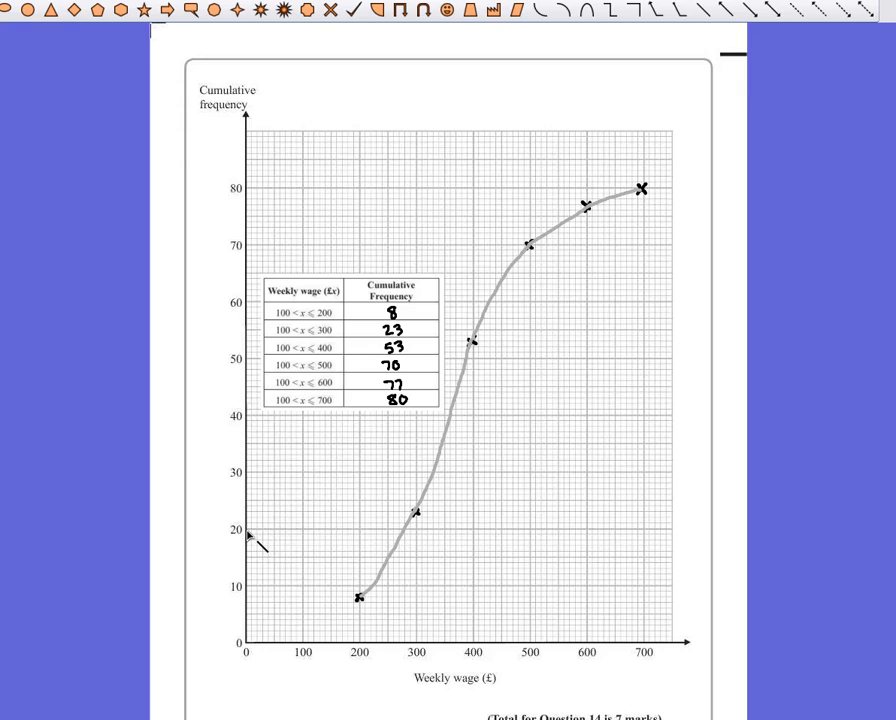
# Draw the frequency-20 line to the curve and down to the wage axis, then the frequency-60 line across.
pyautogui.moveTo(244, 532); pyautogui.dragTo(368, 524)
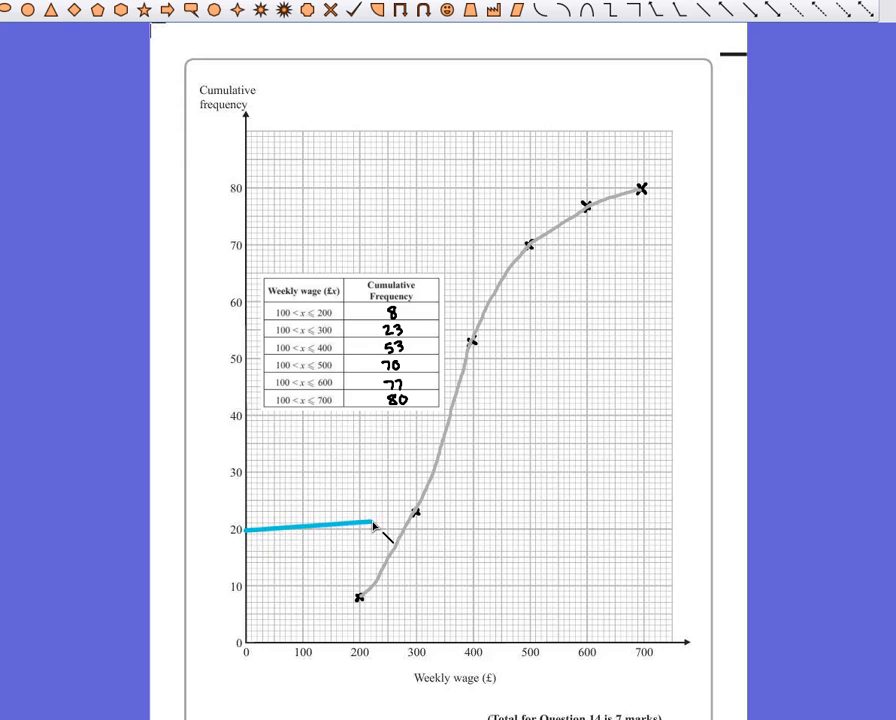
pyautogui.moveTo(362, 524); pyautogui.dragTo(410, 532)
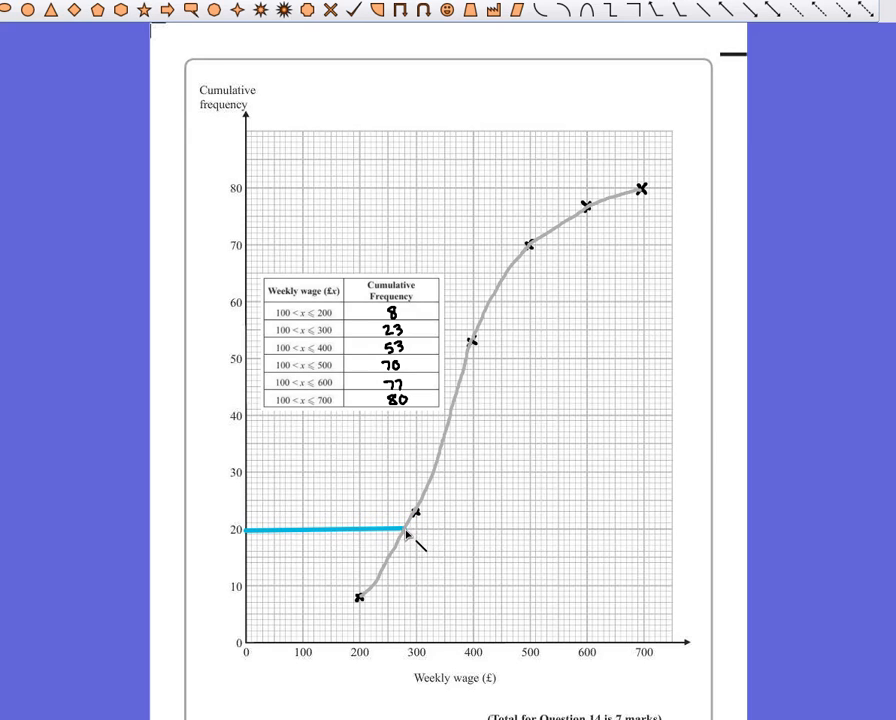
pyautogui.moveTo(406, 528); pyautogui.dragTo(406, 648)
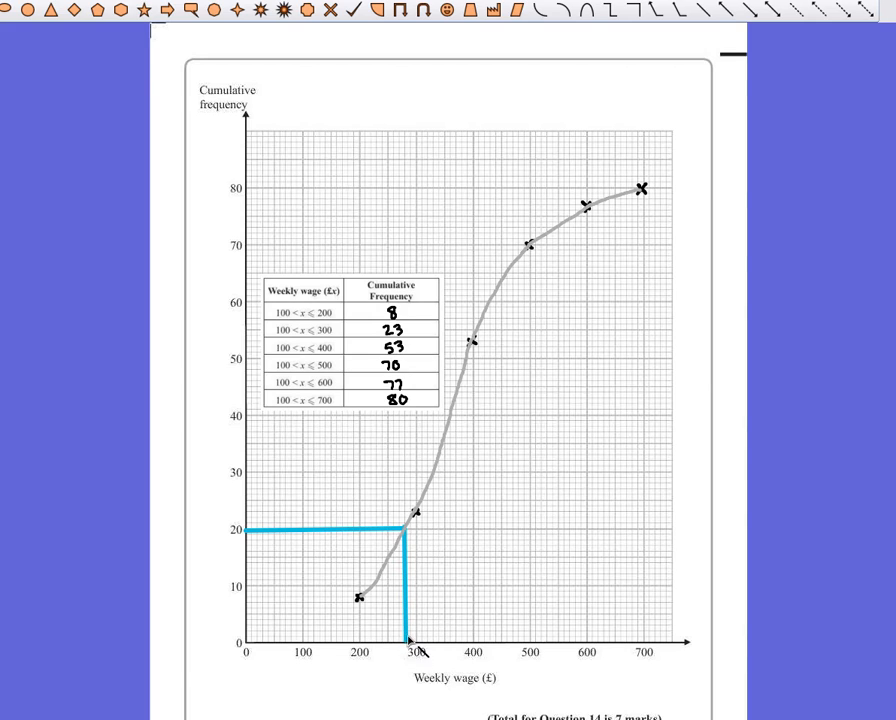
pyautogui.moveTo(316, 230)
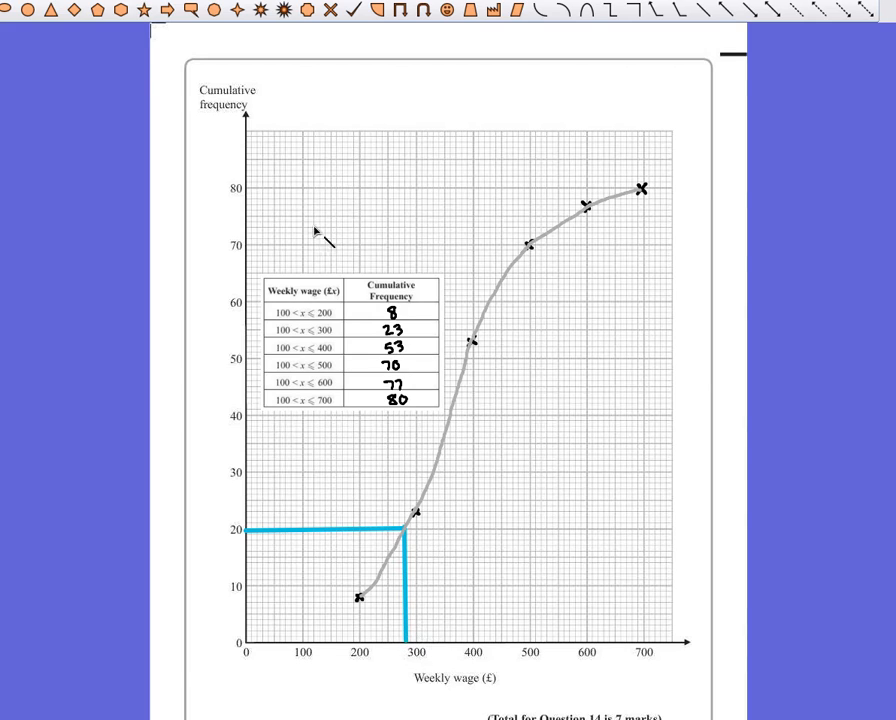
pyautogui.moveTo(248, 308)
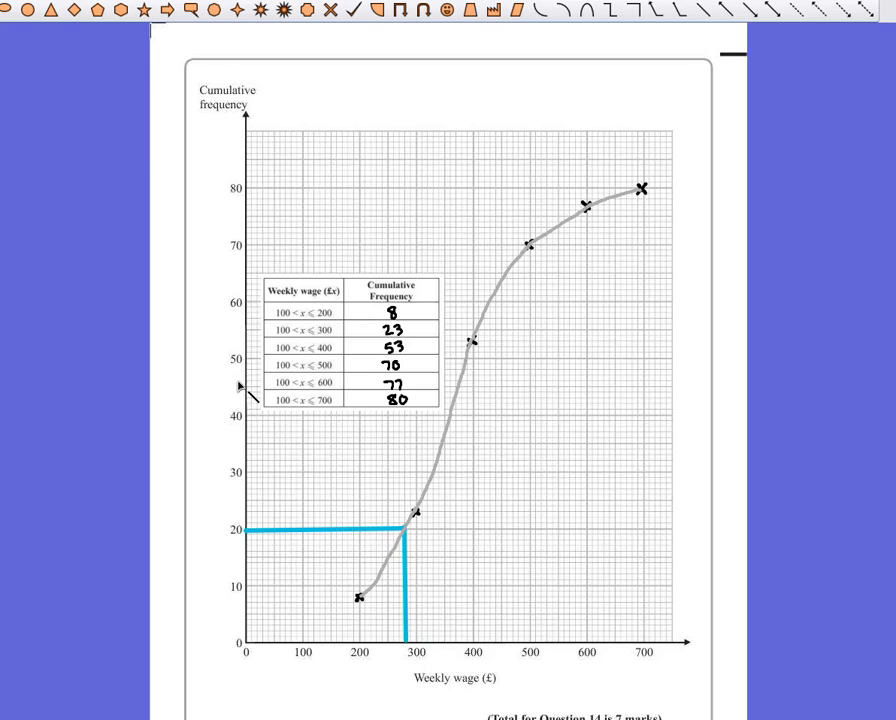
pyautogui.moveTo(216, 204)
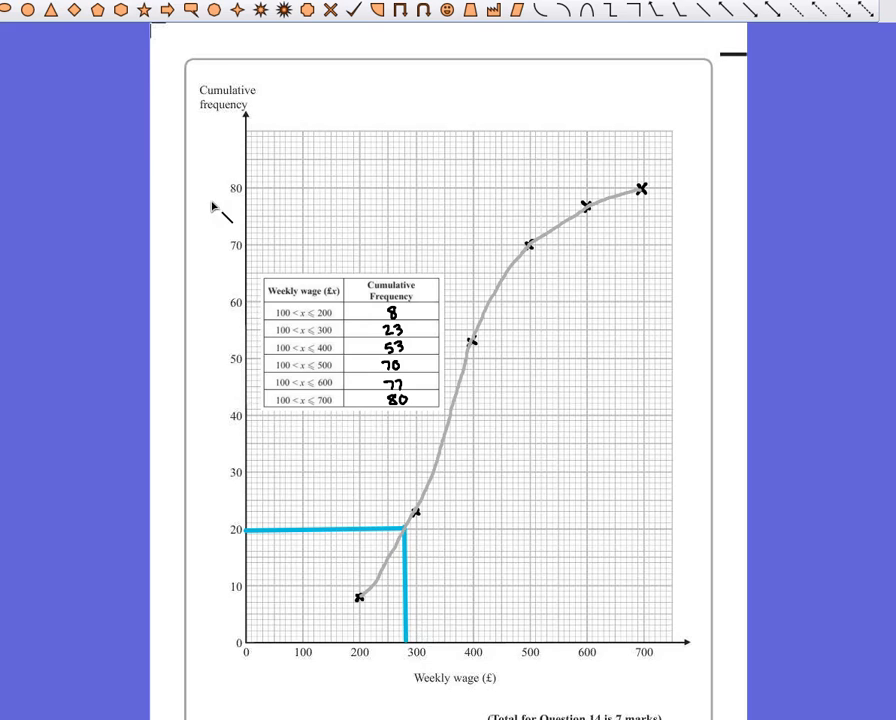
pyautogui.moveTo(244, 308)
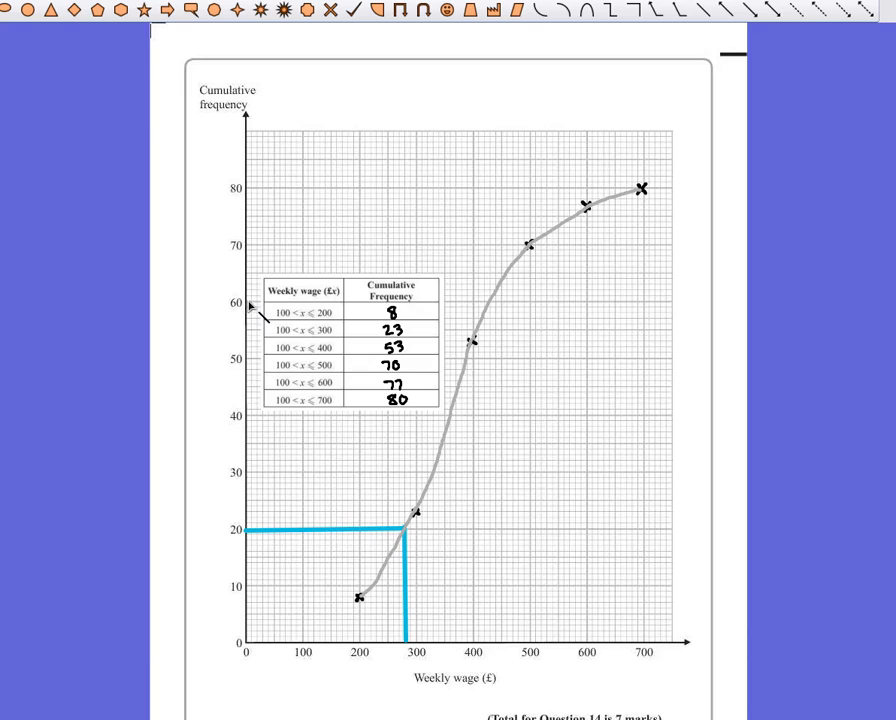
pyautogui.moveTo(248, 302); pyautogui.dragTo(476, 316)
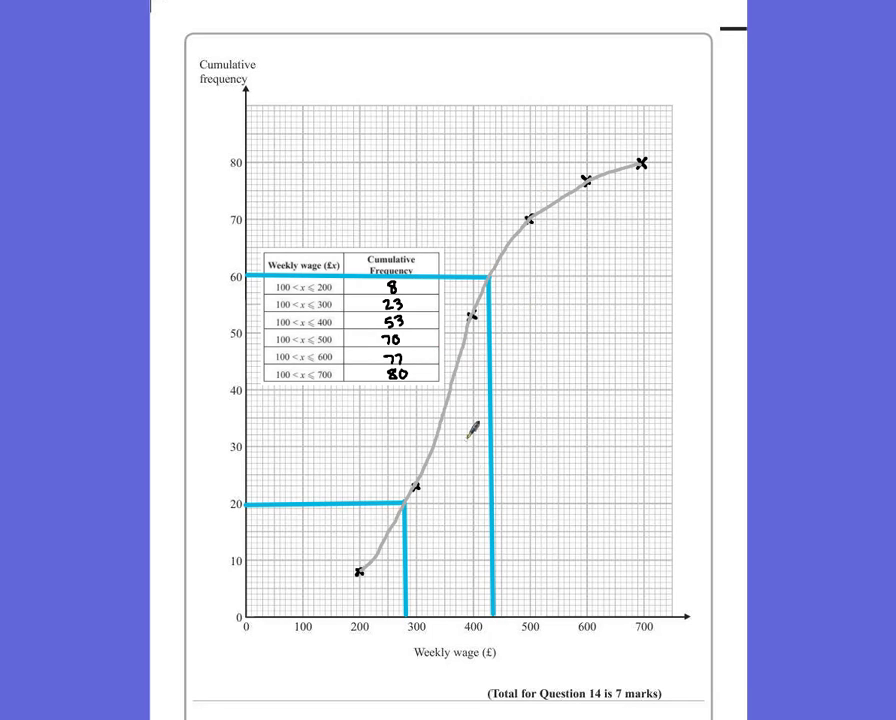
pyautogui.moveTo(476, 580)
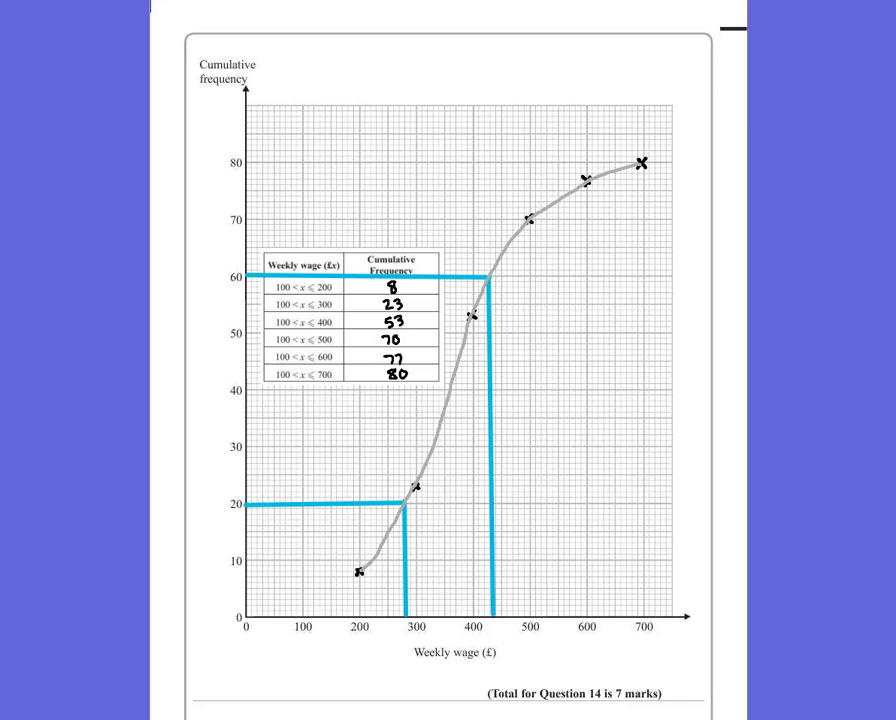
pyautogui.scroll(-3)
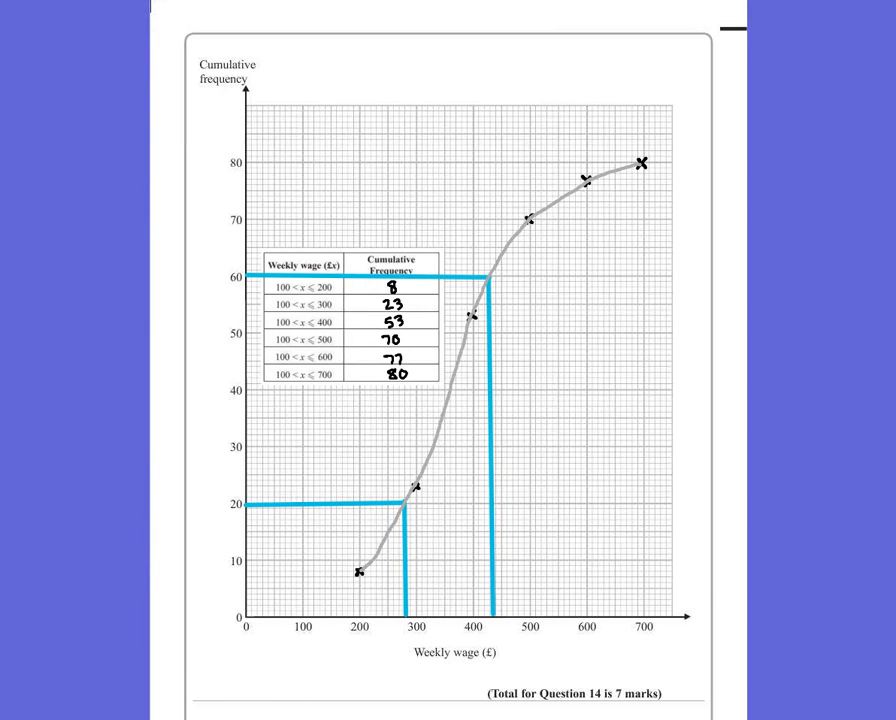
# Draw a vertical reading line from wage 530 up to meet the curve.
pyautogui.scroll(-3)
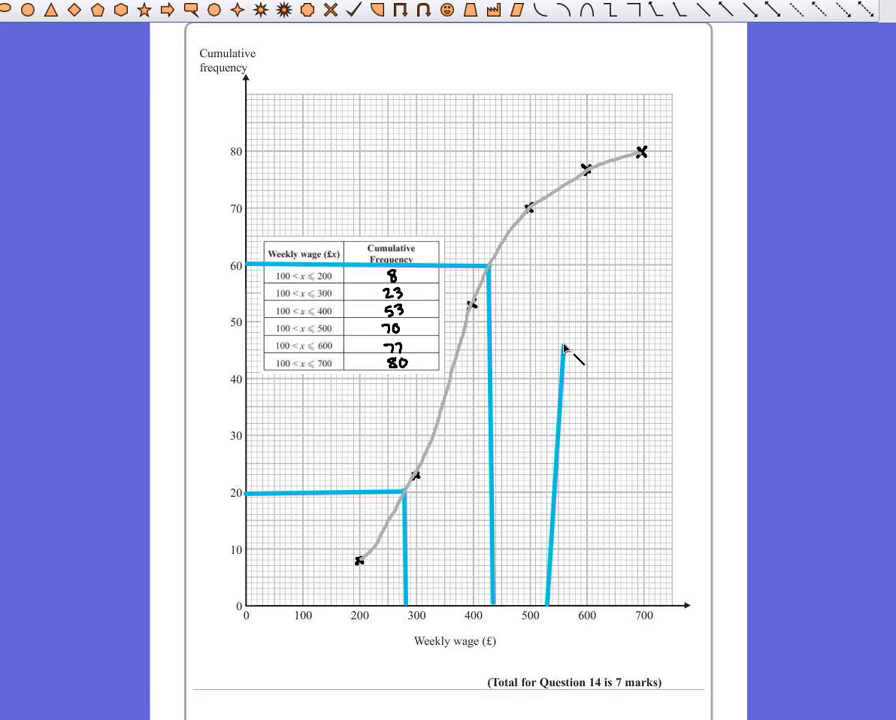
pyautogui.moveTo(556, 360); pyautogui.dragTo(540, 192)
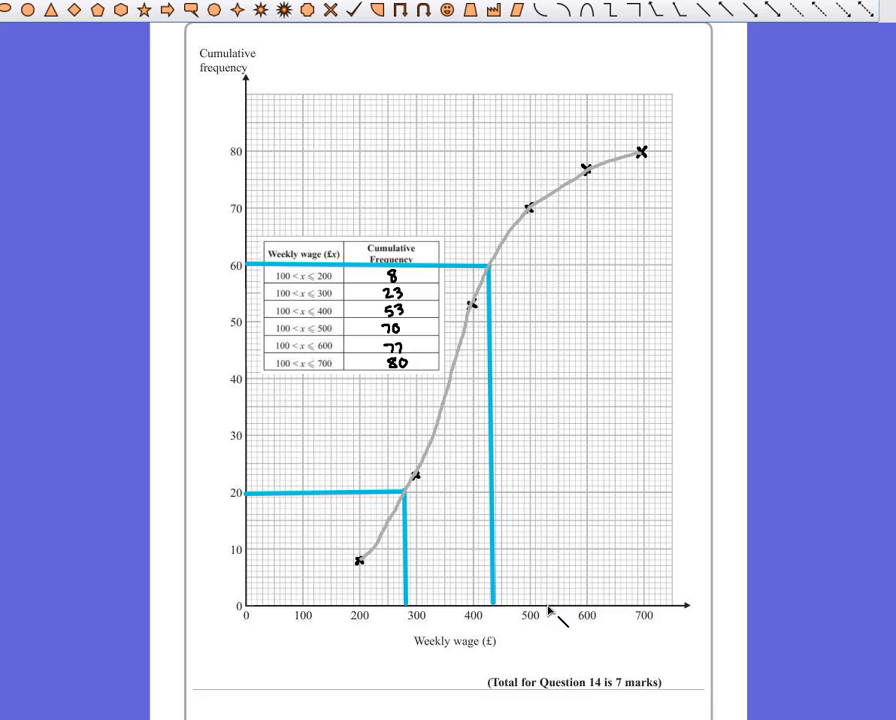
pyautogui.moveTo(558, 608); pyautogui.dragTo(558, 210)
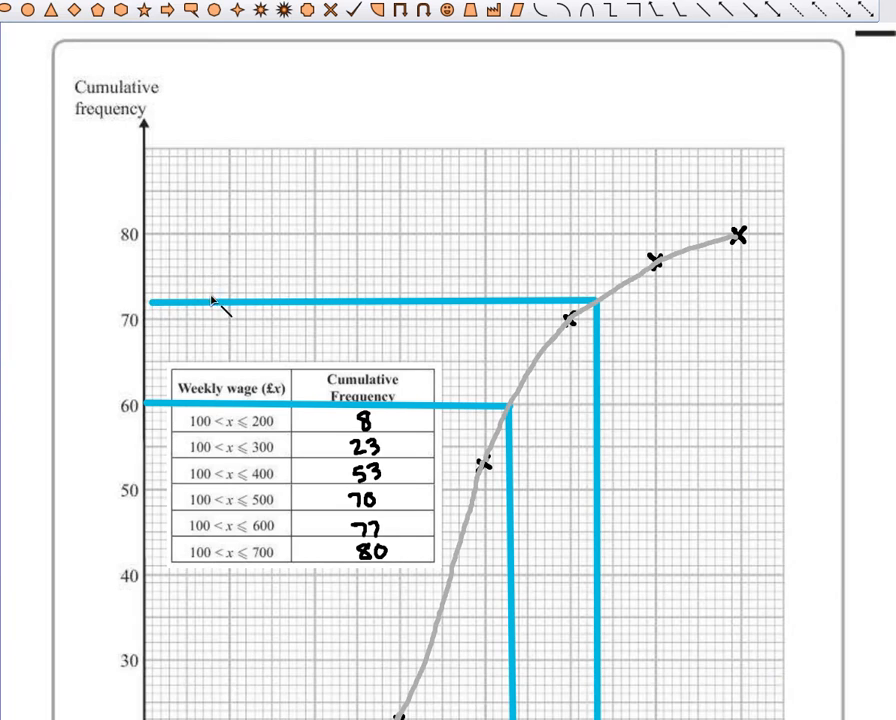
pyautogui.moveTo(210, 312)
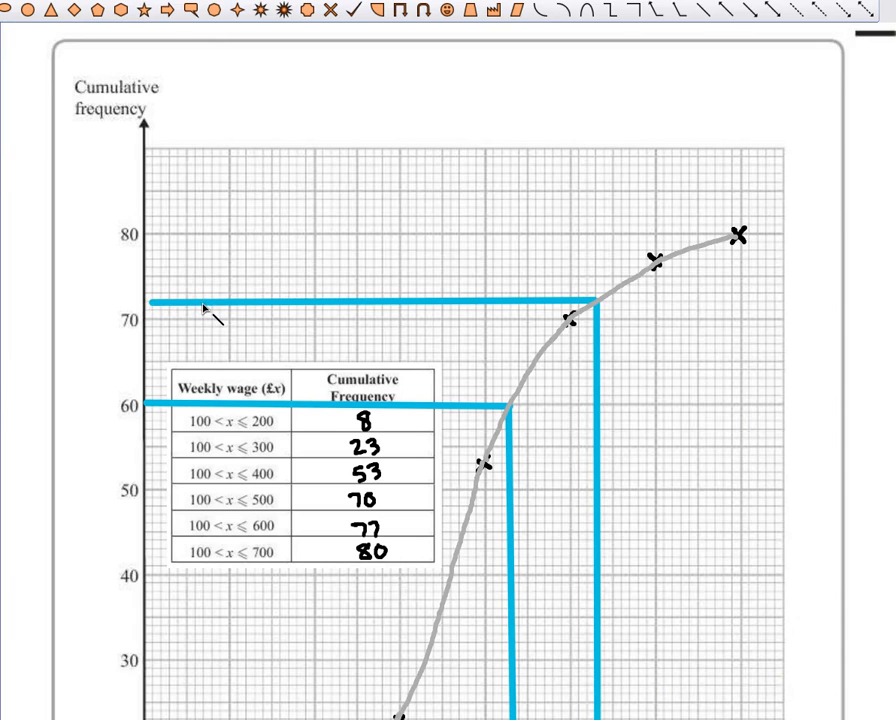
# Write the working '80 - 72 = 8' in the part (d) answer space on the question page.
pyautogui.scroll(3)
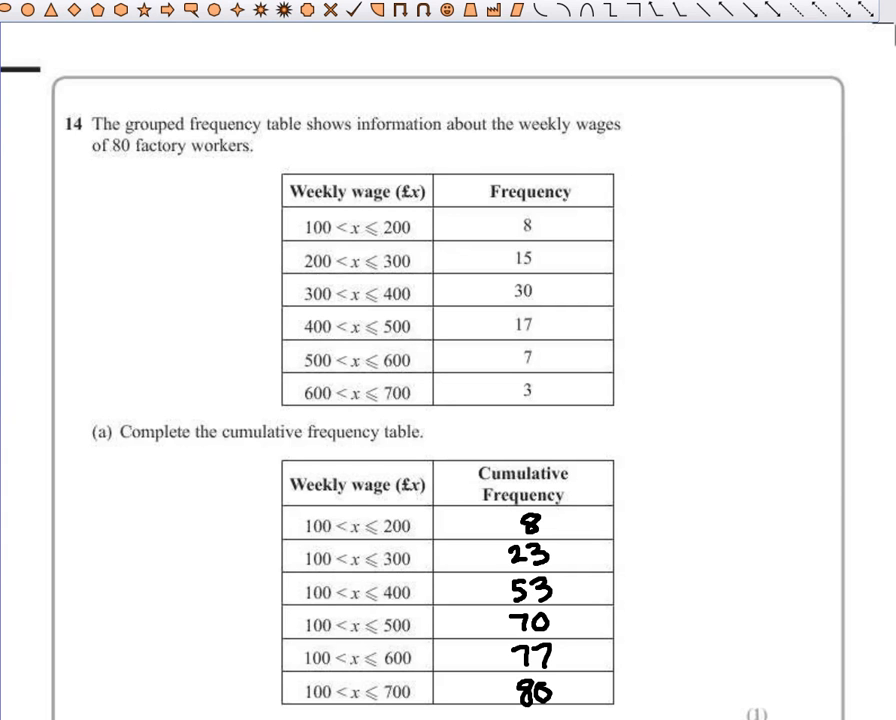
pyautogui.scroll(-3)
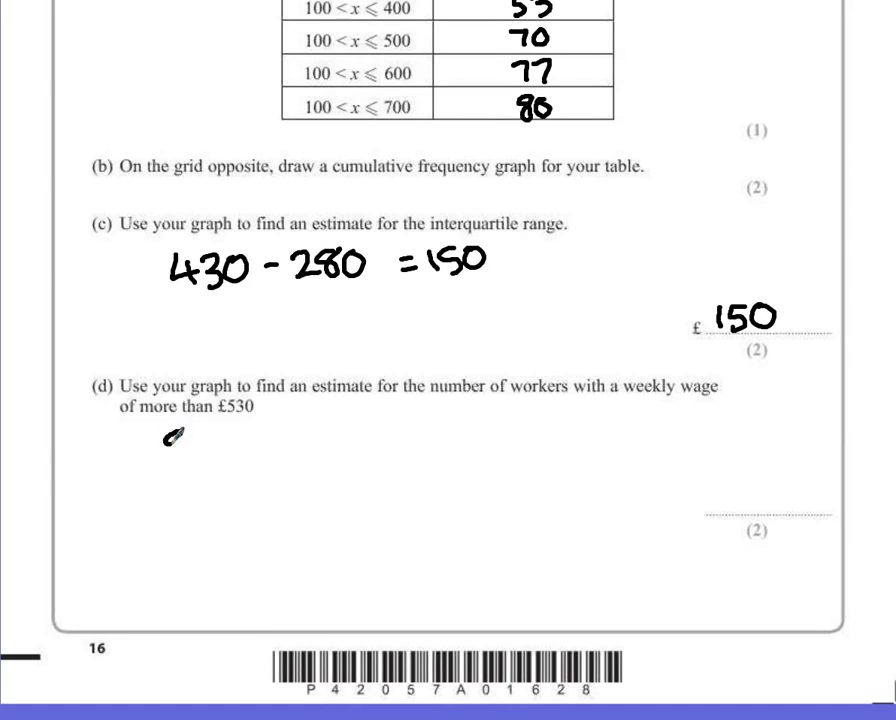
pyautogui.write('80')
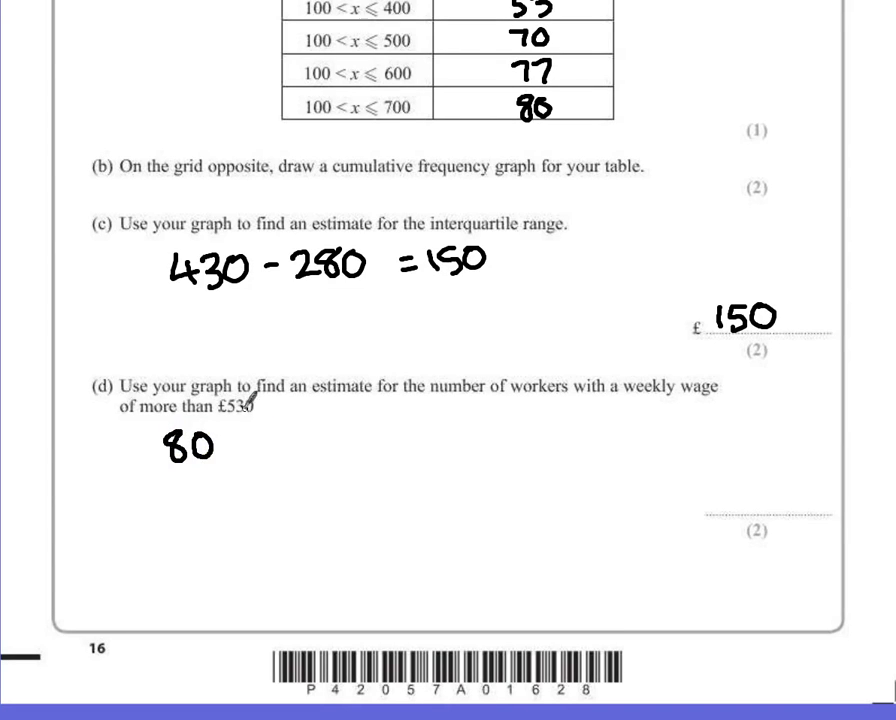
pyautogui.write('-7')
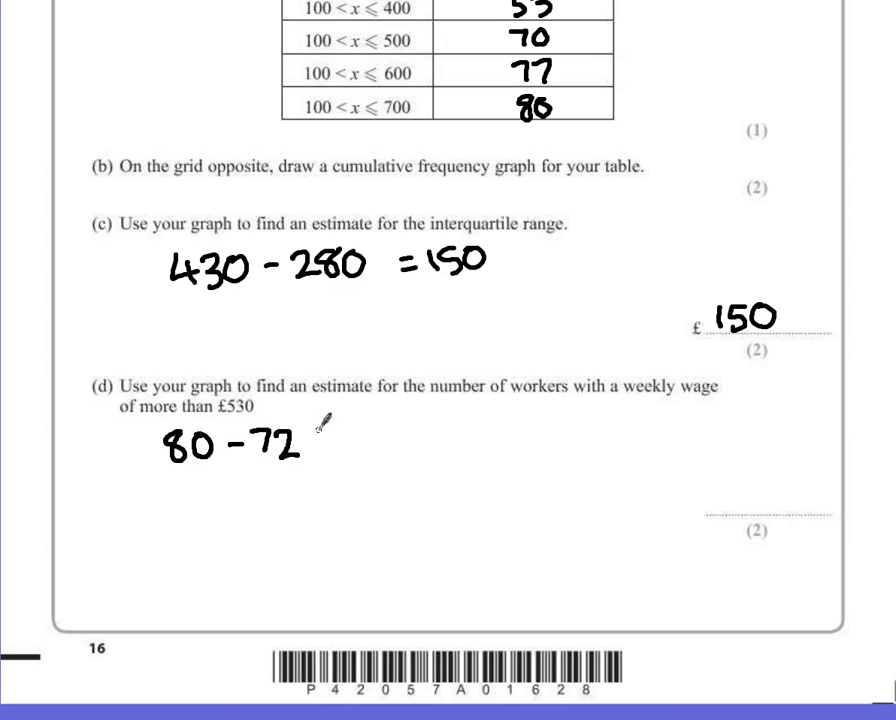
pyautogui.write('=')
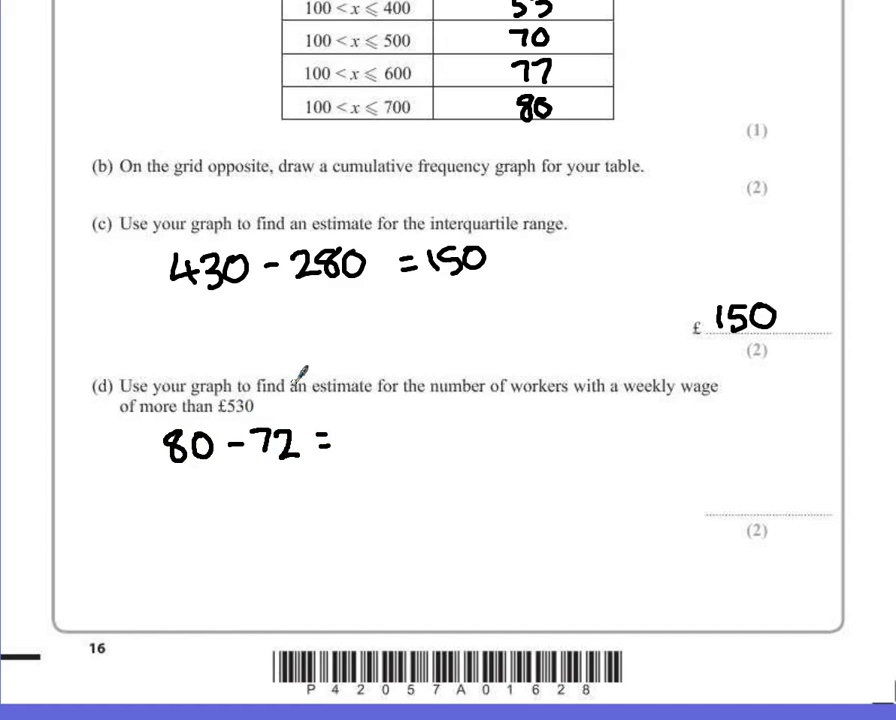
pyautogui.write('8')
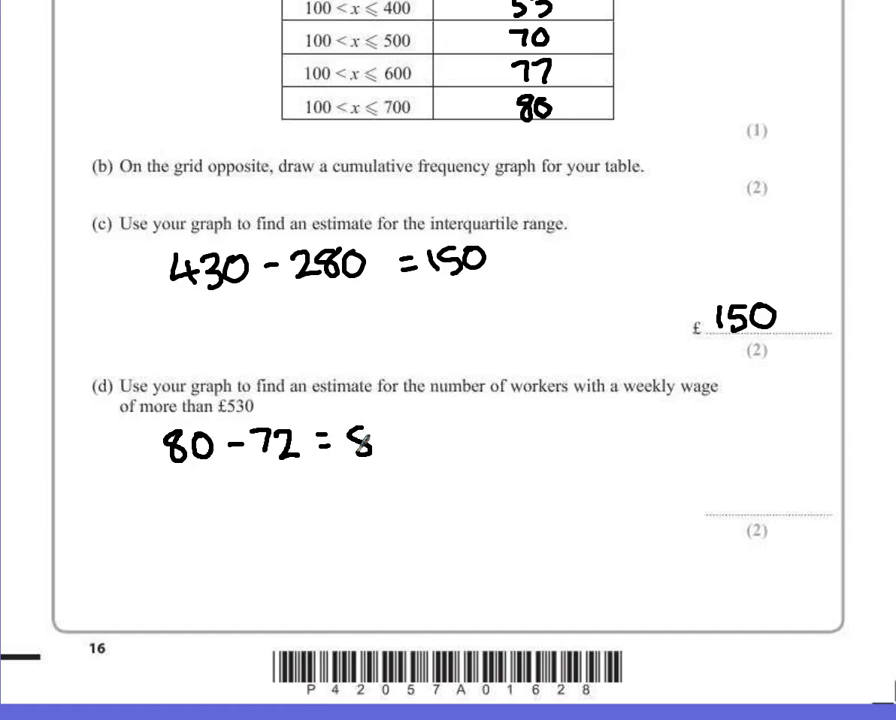